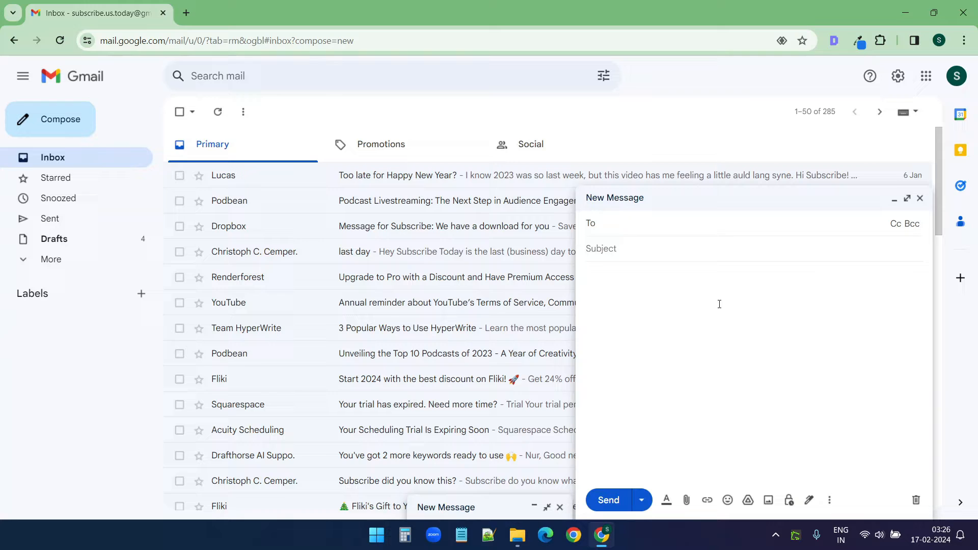
mouse_move(904, 223)
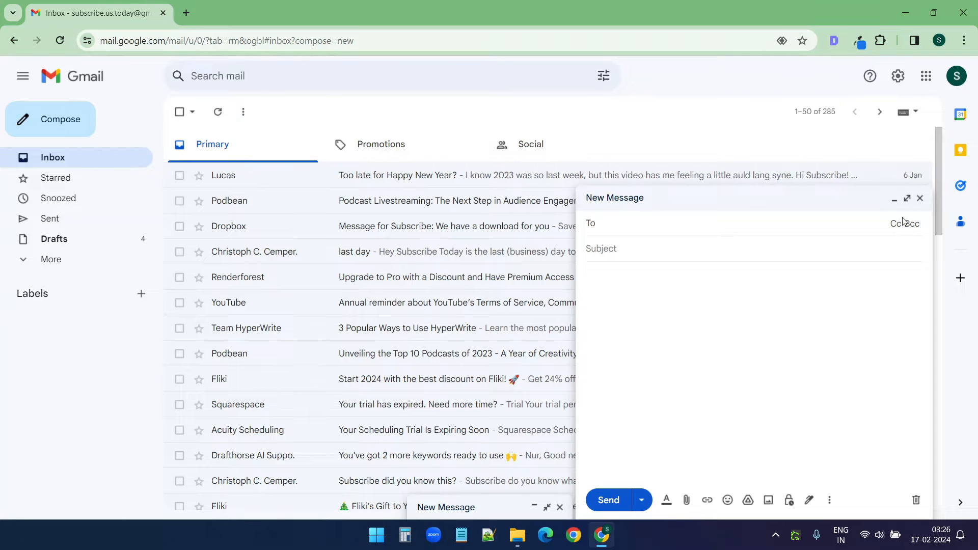
Step: Expand the compose window and attach Emil Attachment.pdf to the Meeting notes draft for Sam
click(907, 198)
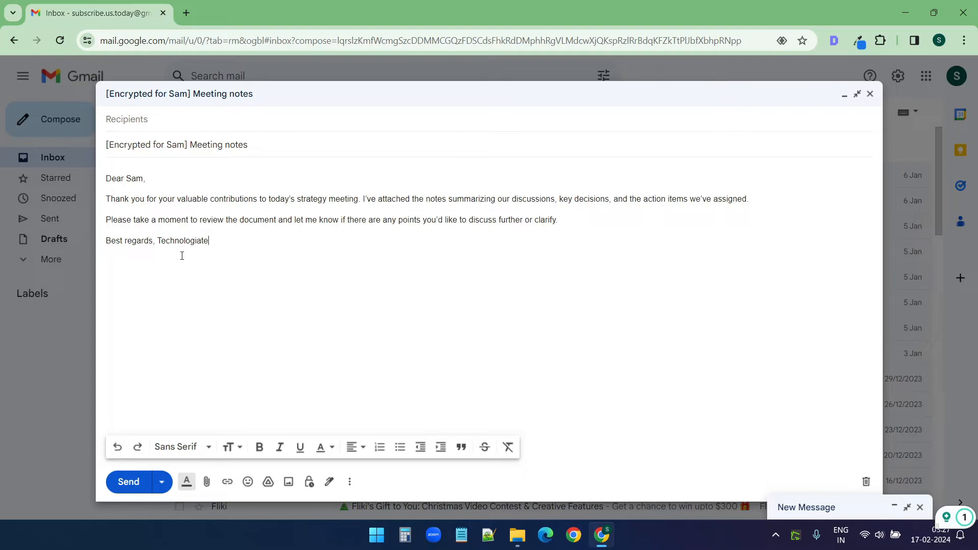
click(206, 481)
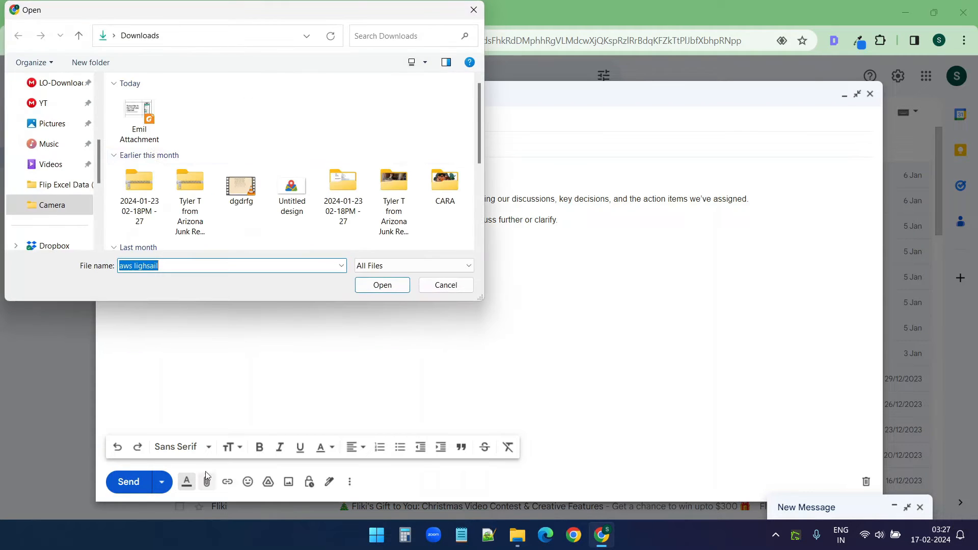
click(382, 286)
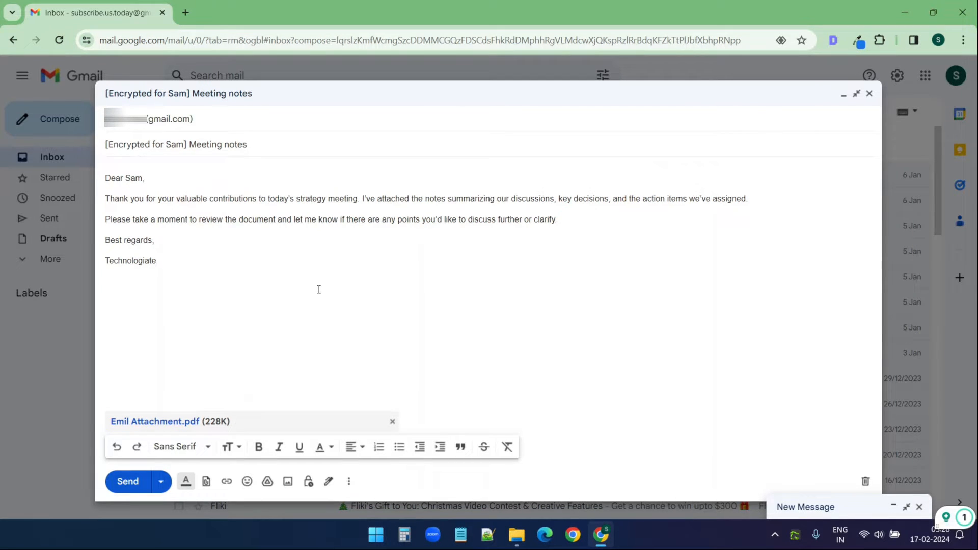
mouse_move(380, 251)
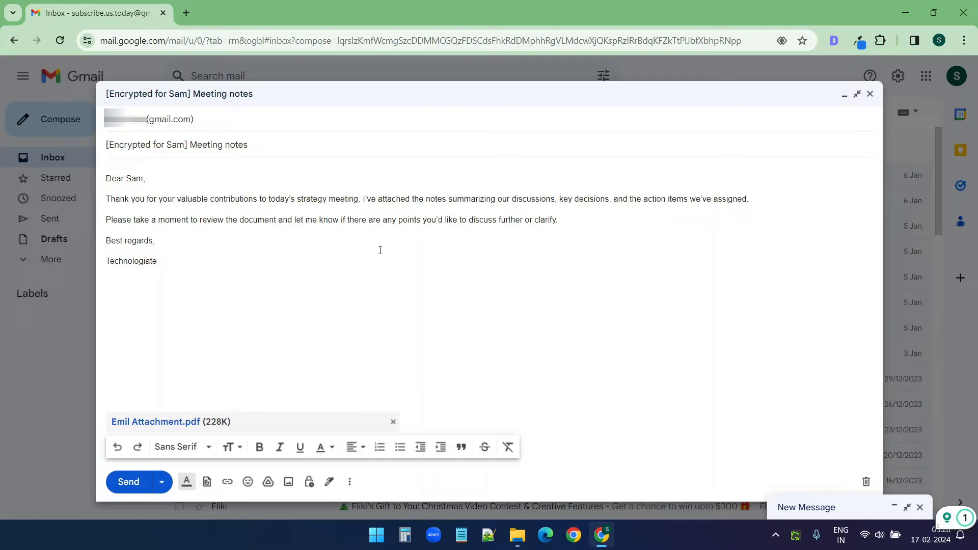
Step: Enable confidential mode with a one-week expiry (24 Feb 2024) and SMS passcode, then save
click(158, 261)
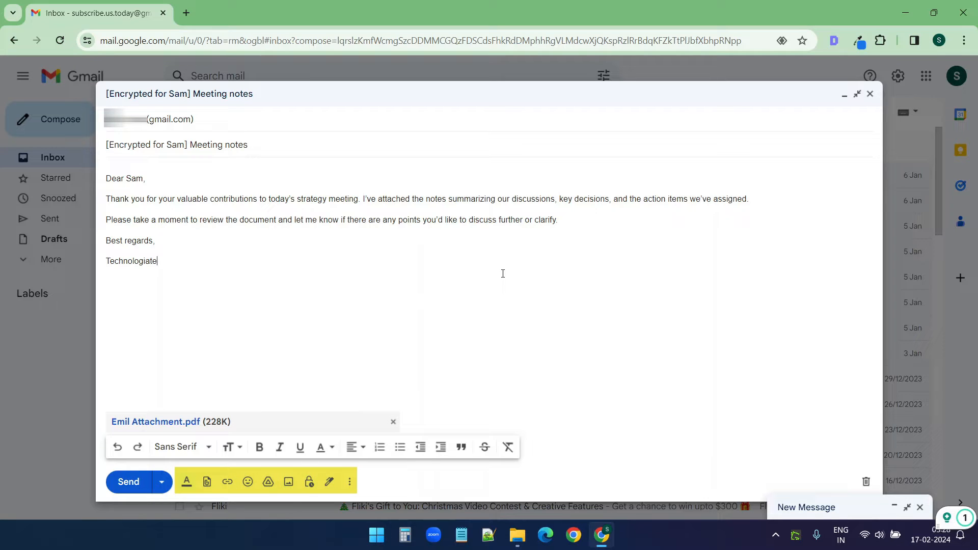
mouse_move(309, 481)
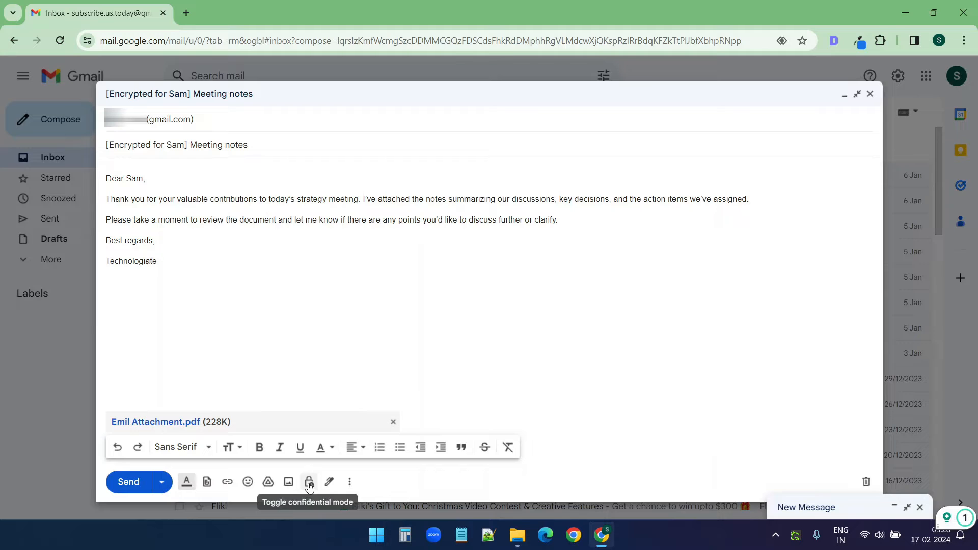
click(308, 482)
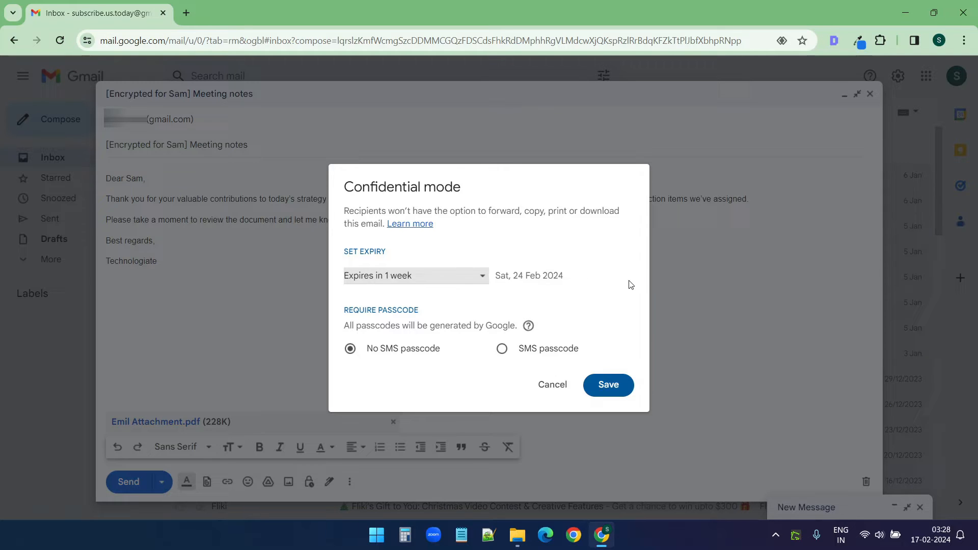
mouse_move(479, 281)
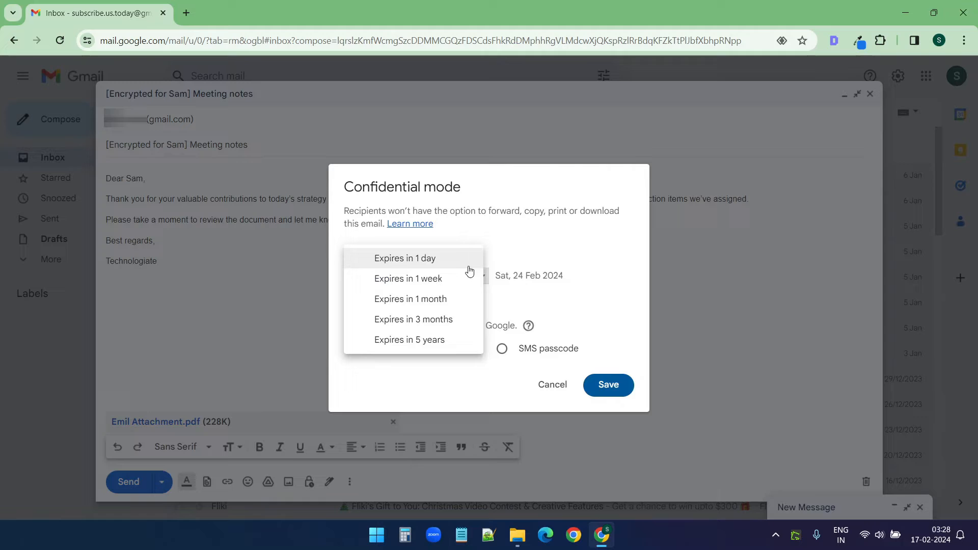
mouse_move(454, 288)
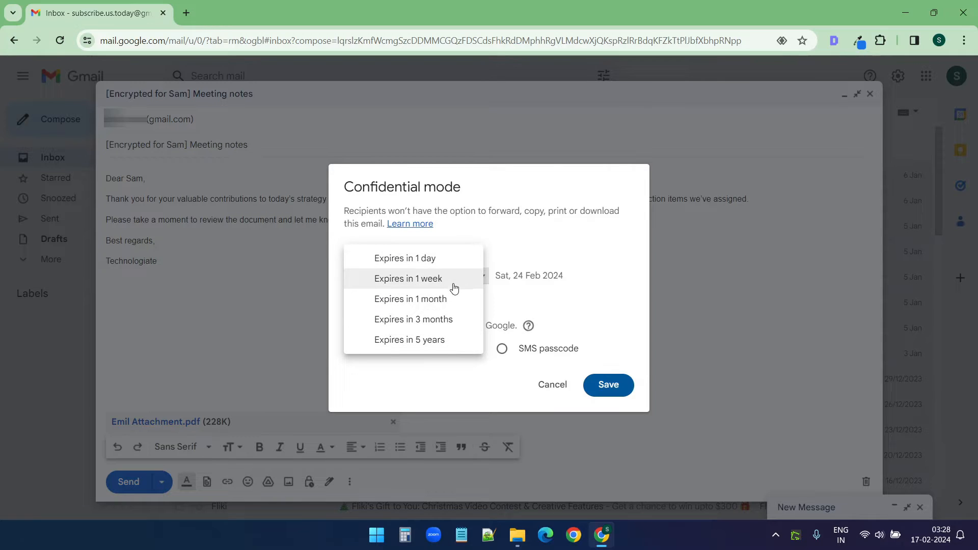
click(407, 278)
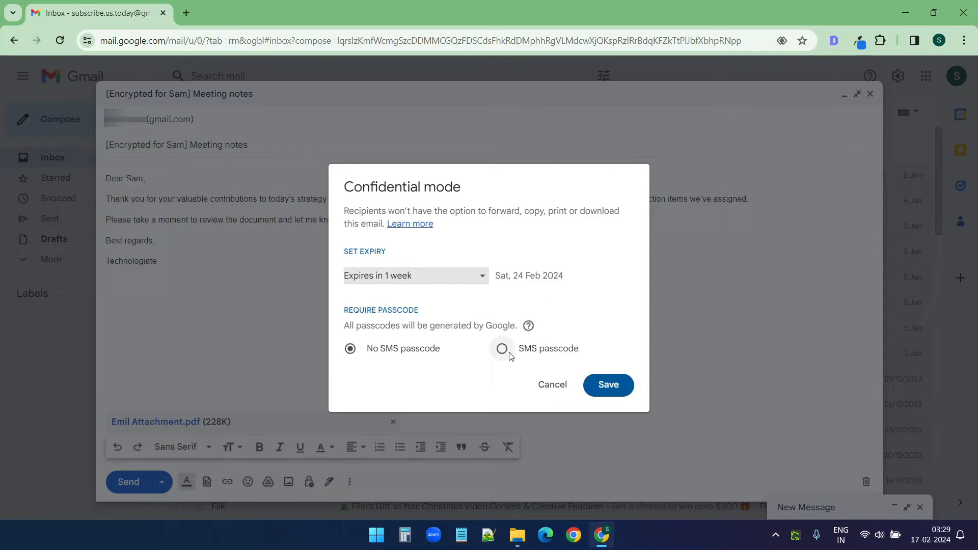
click(501, 348)
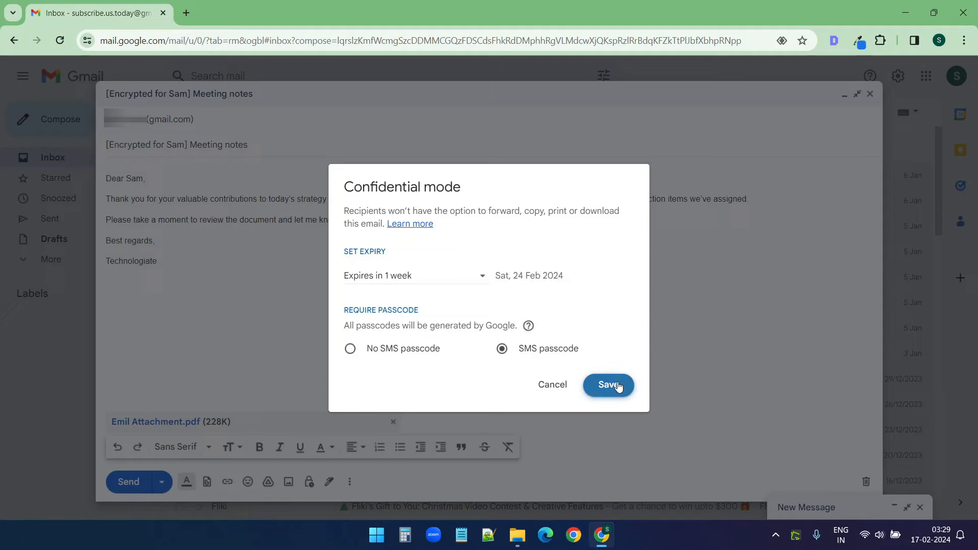
click(607, 385)
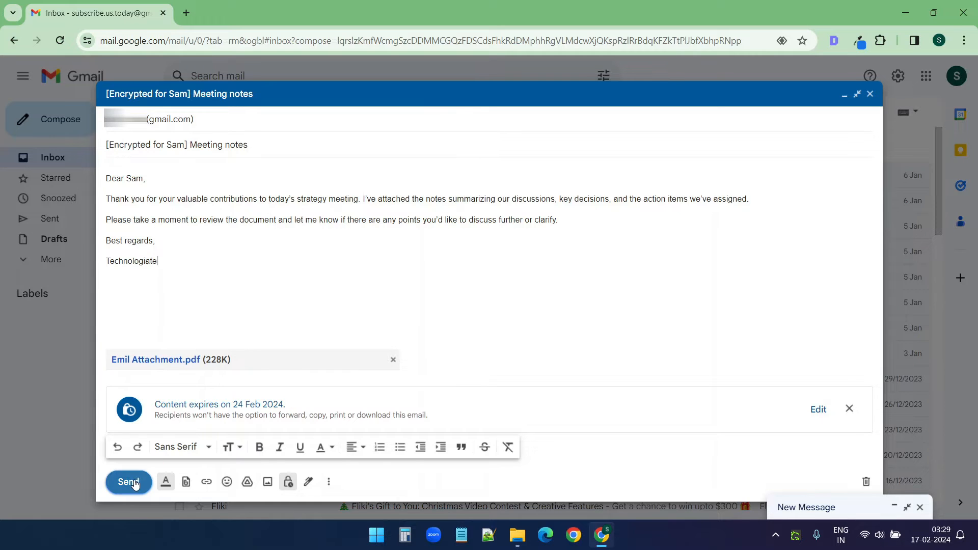
Step: Send the email, confirming the recipient's phone number with the India +91 country code
click(128, 481)
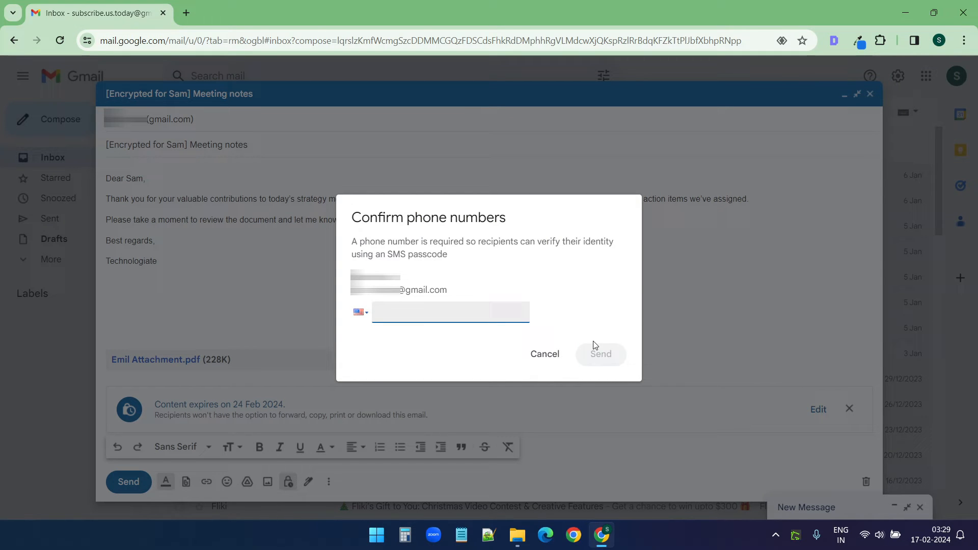
click(448, 311)
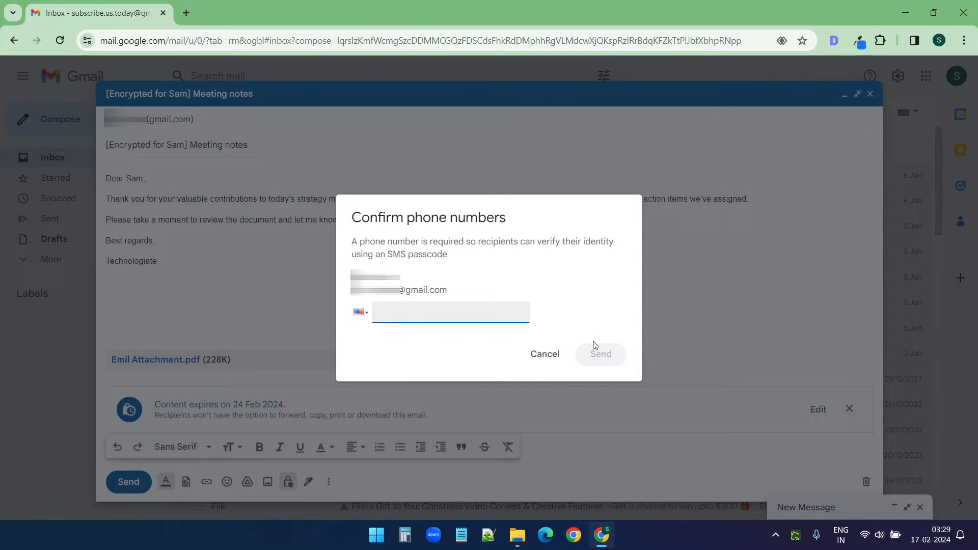
click(450, 312)
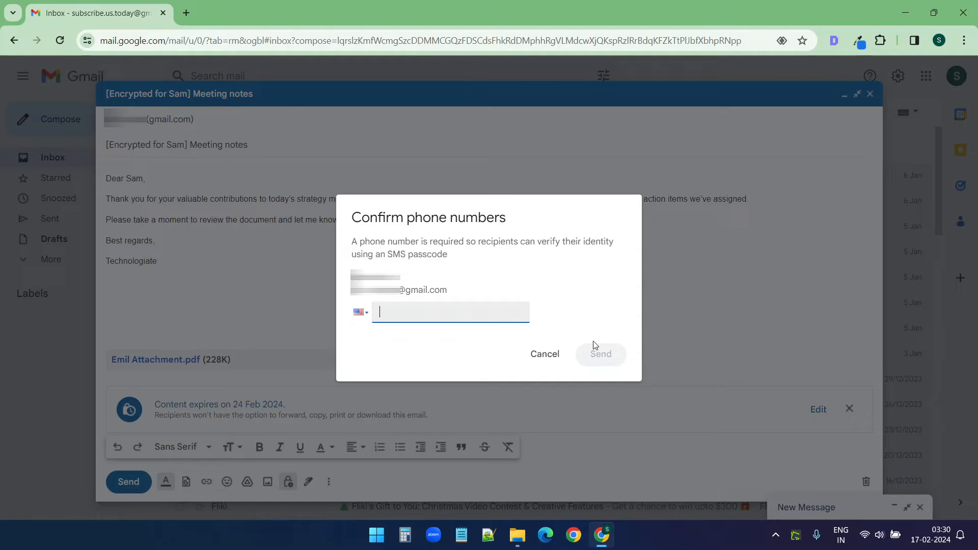
click(358, 312)
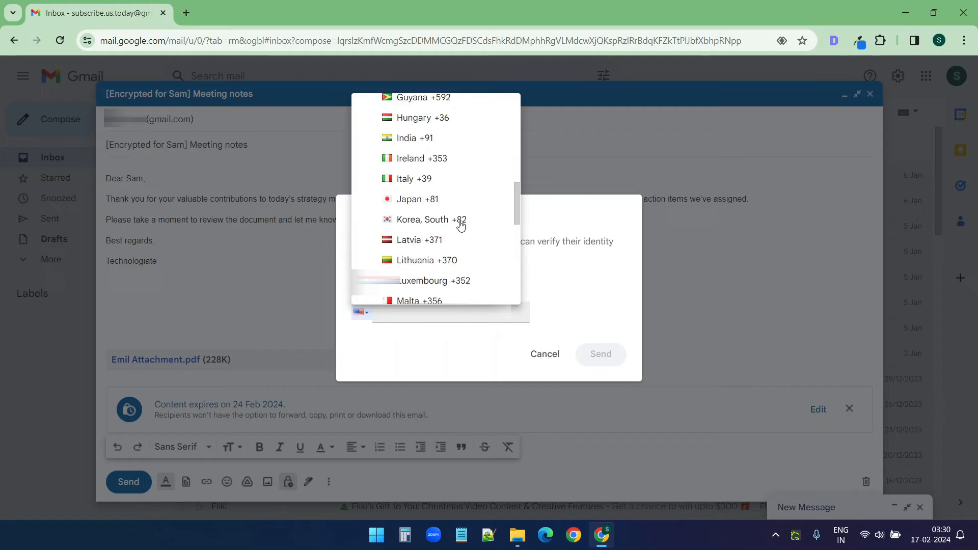
click(406, 137)
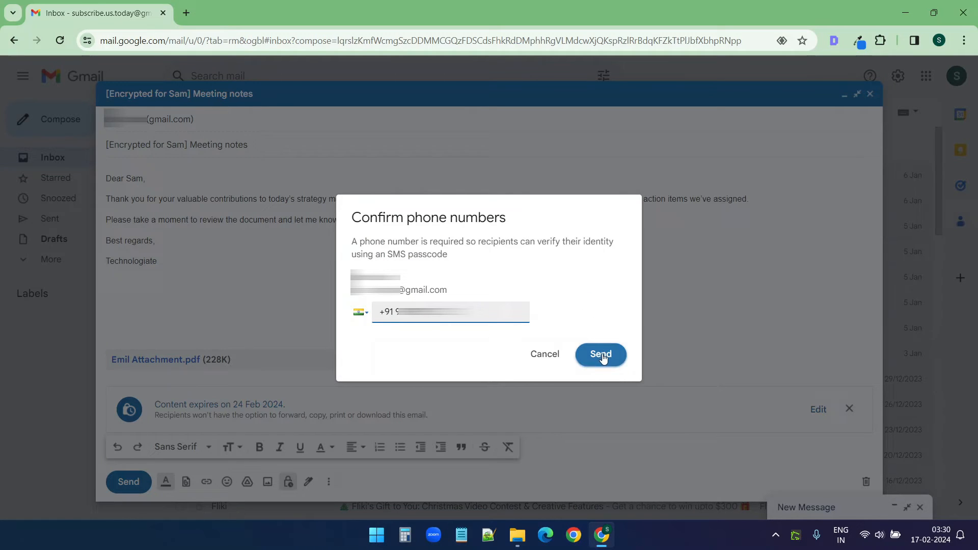
click(601, 354)
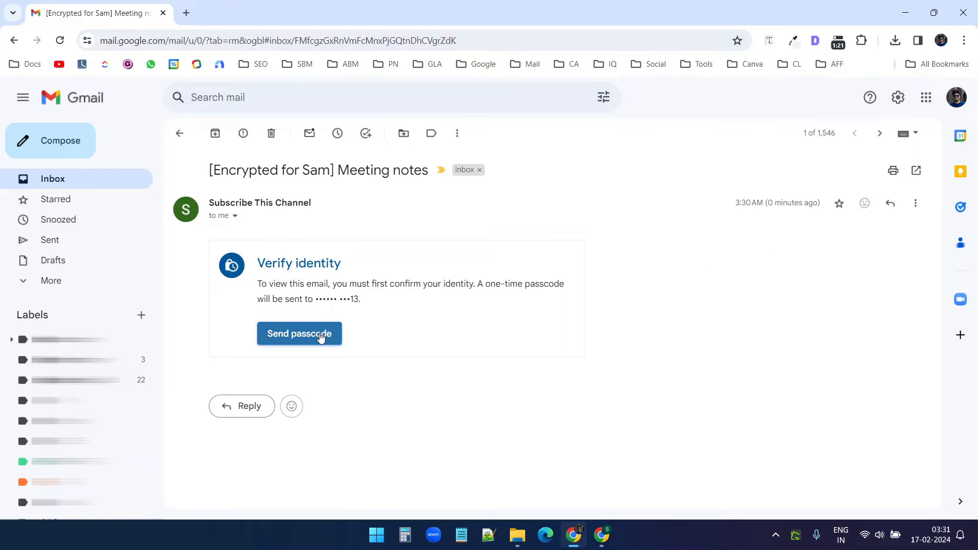
Step: Verify with the one-time passcode to reveal the message, then start a reply to it
click(300, 333)
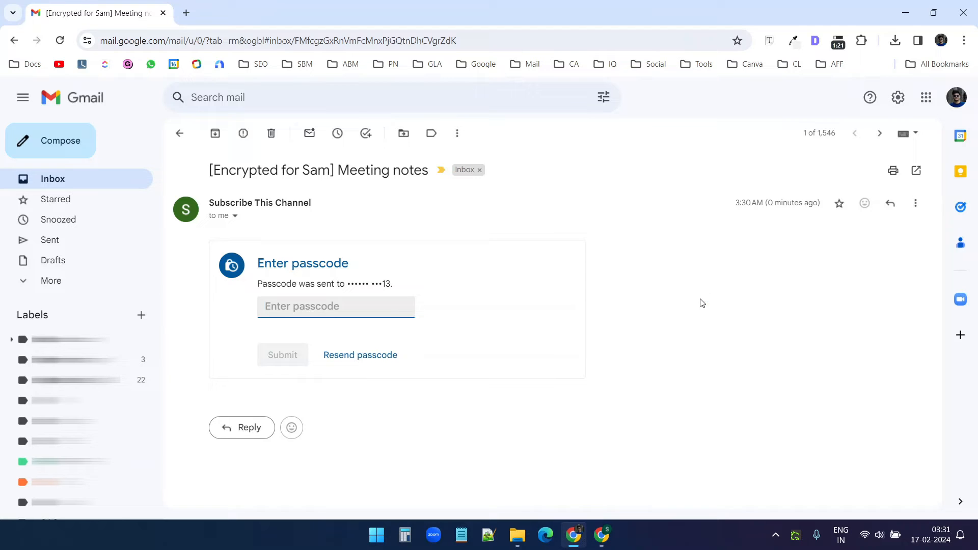
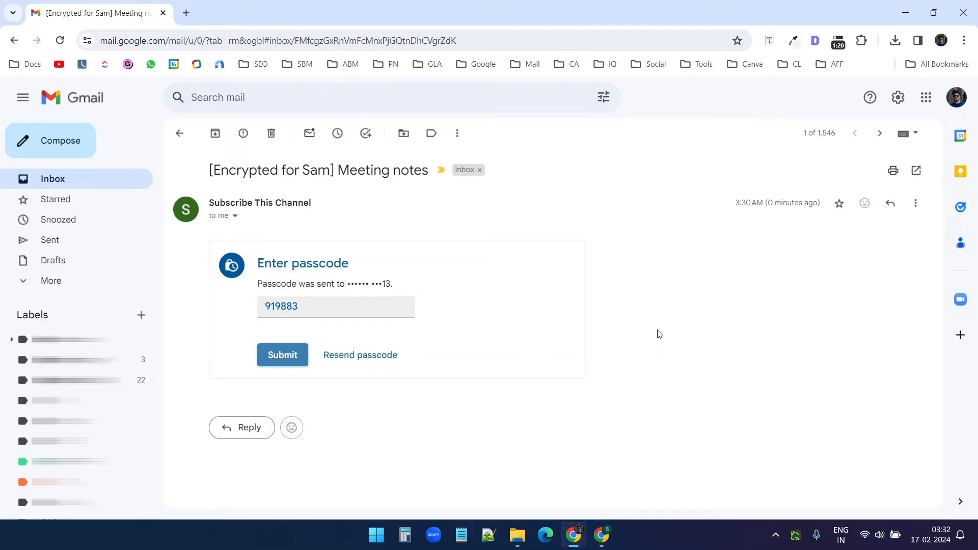
click(283, 355)
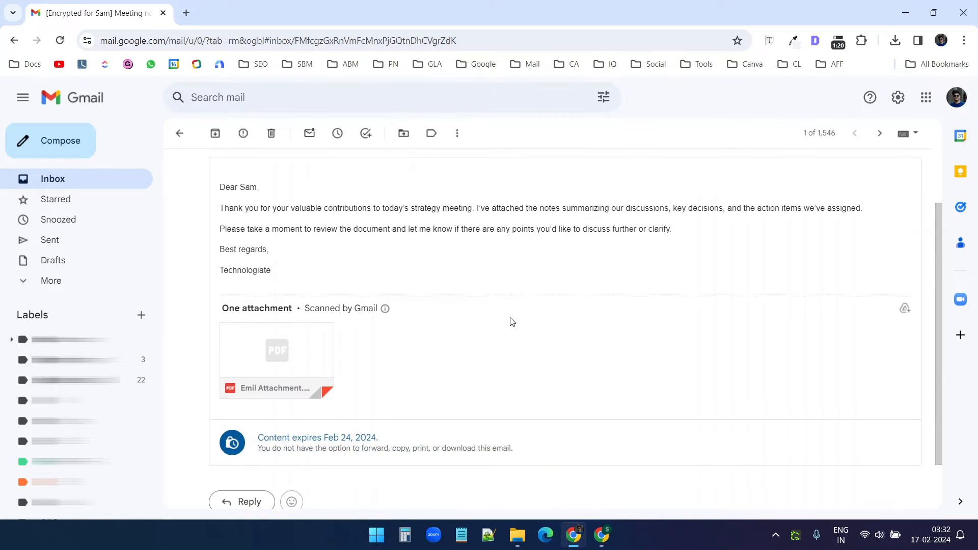
click(276, 351)
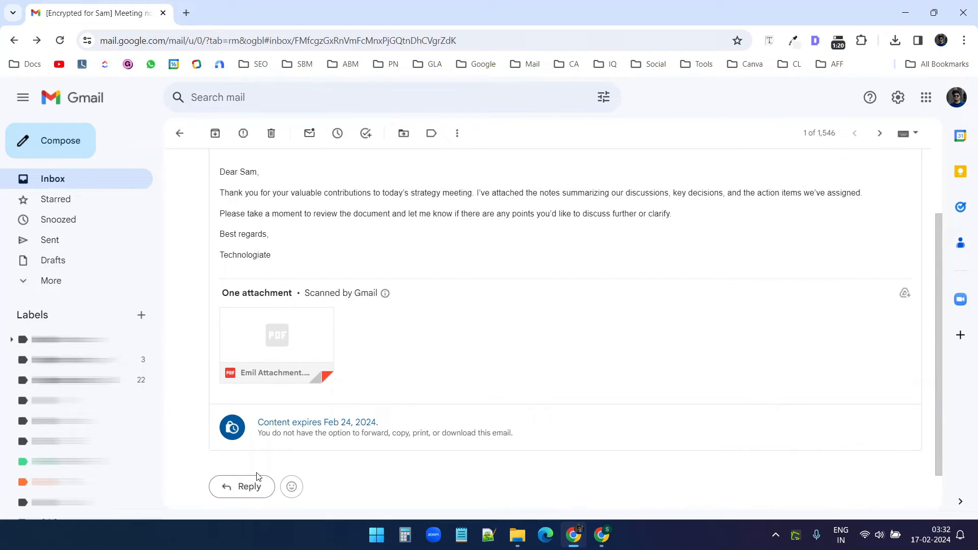
click(242, 486)
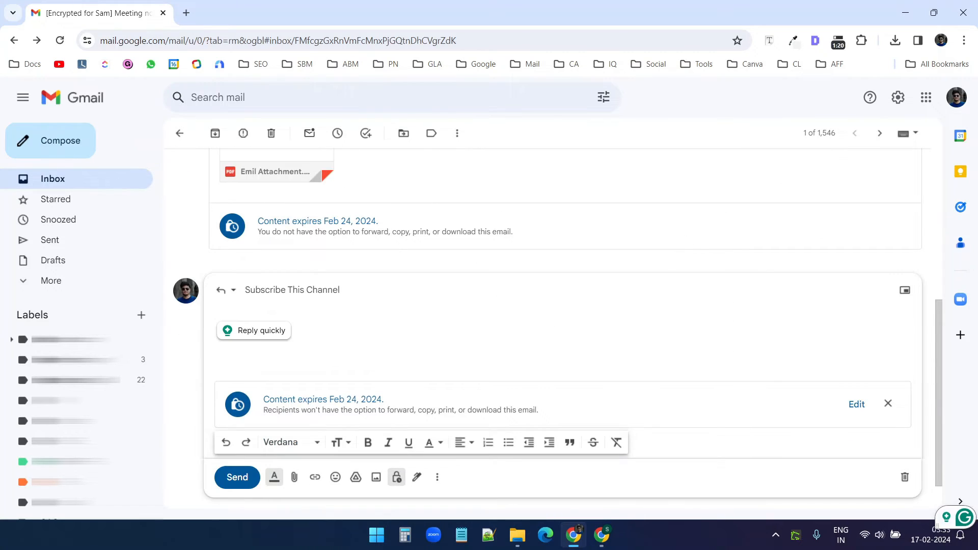
Step: Address the Yahoo recipient with subject '[Encrypted for Sam] Meeting notes', body and PDF
click(281, 312)
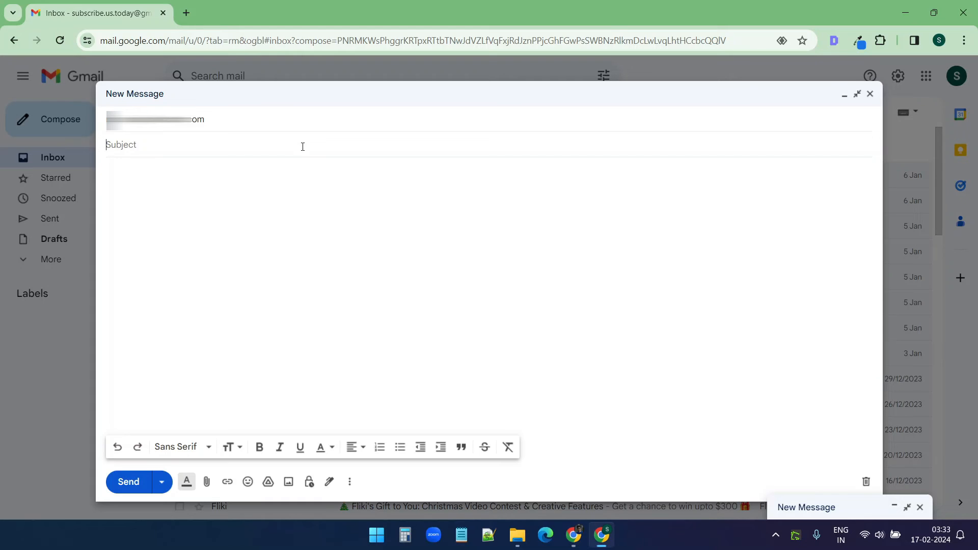
text([Encrypted for Sam] Meeting notes)
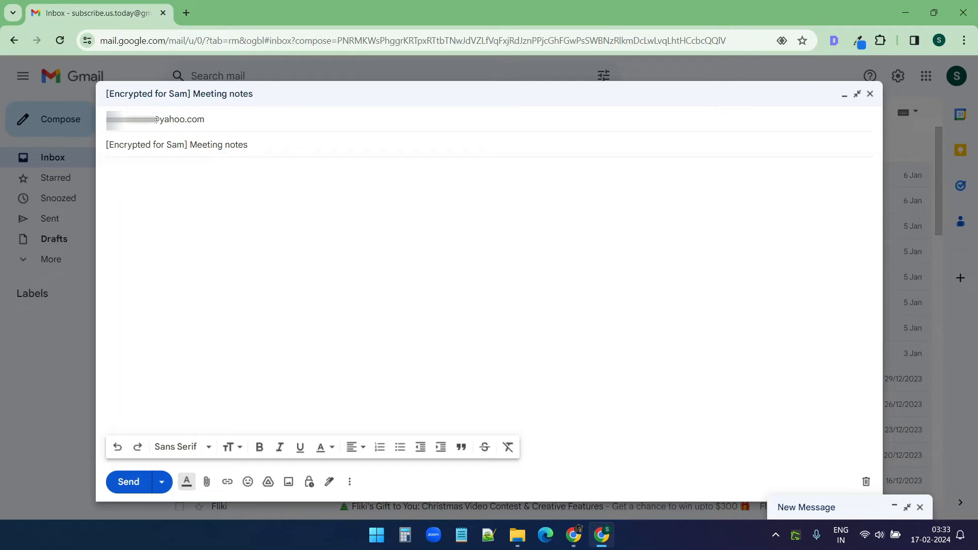
click(206, 481)
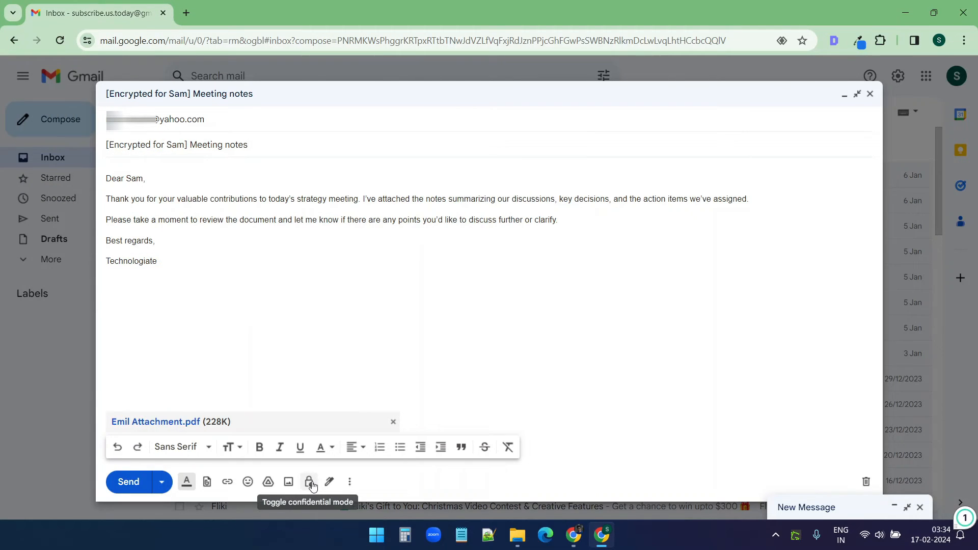
Step: Make it confidential with an SMS passcode and send it using the +91 phone number
click(309, 481)
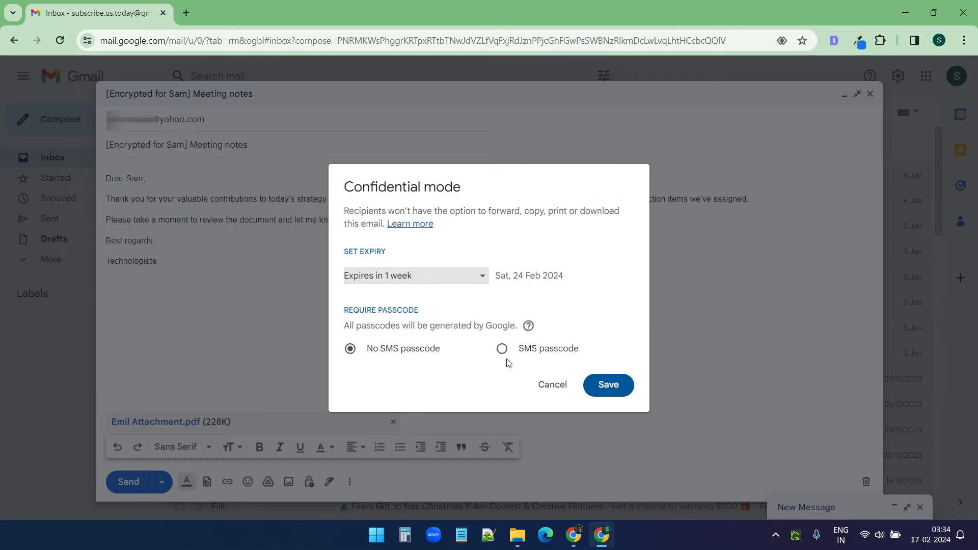
click(608, 385)
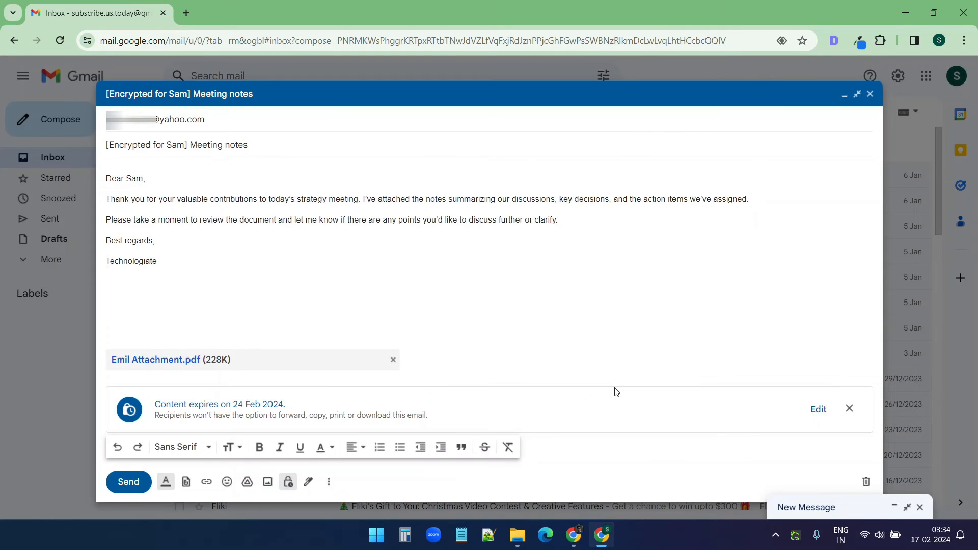
click(127, 481)
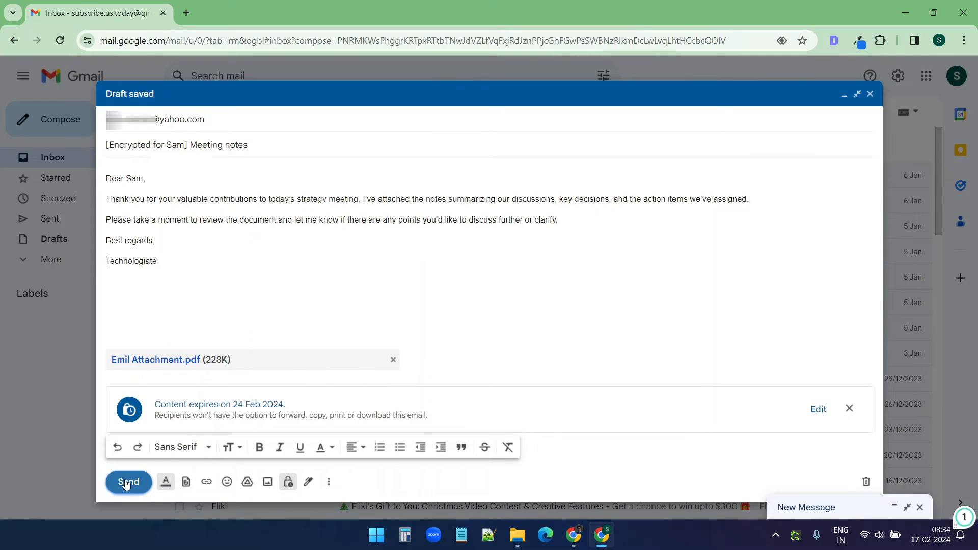
click(128, 482)
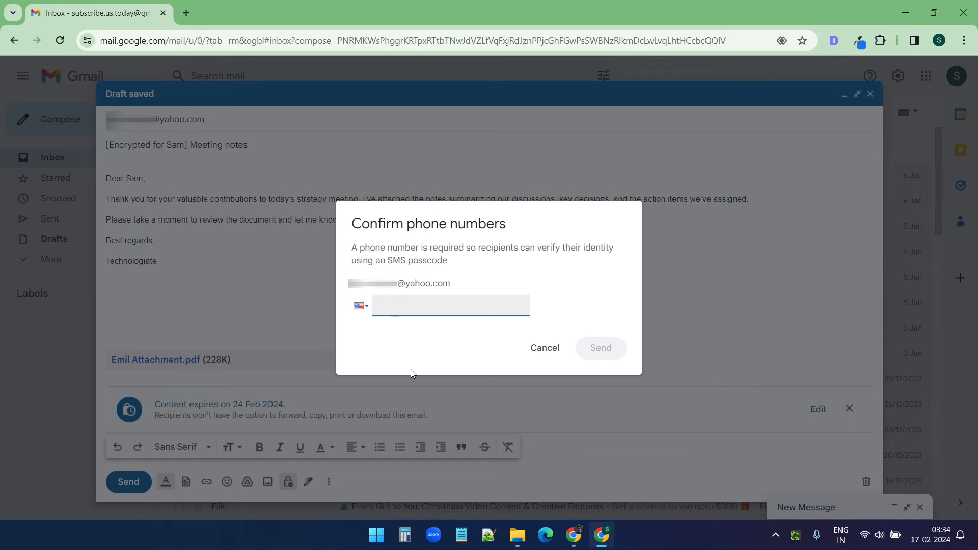
click(358, 305)
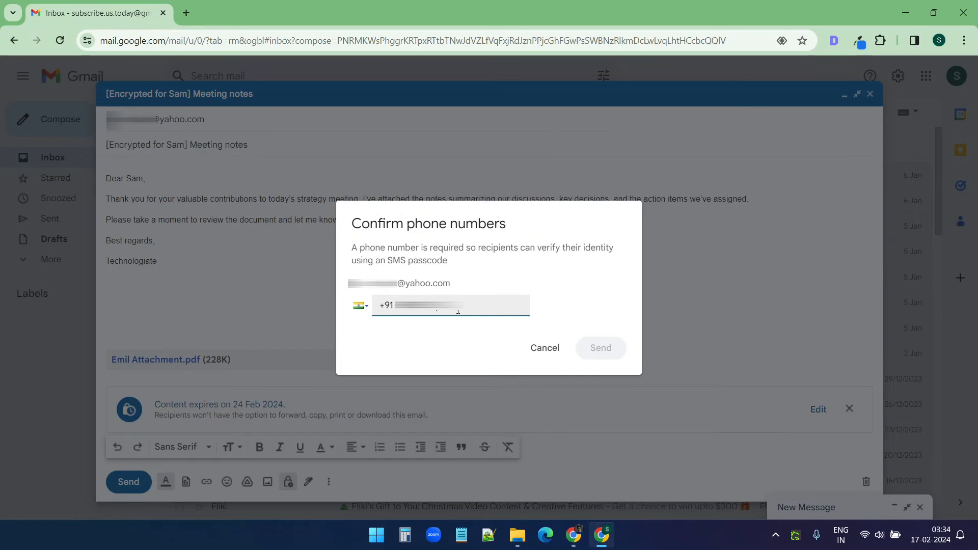
click(251, 13)
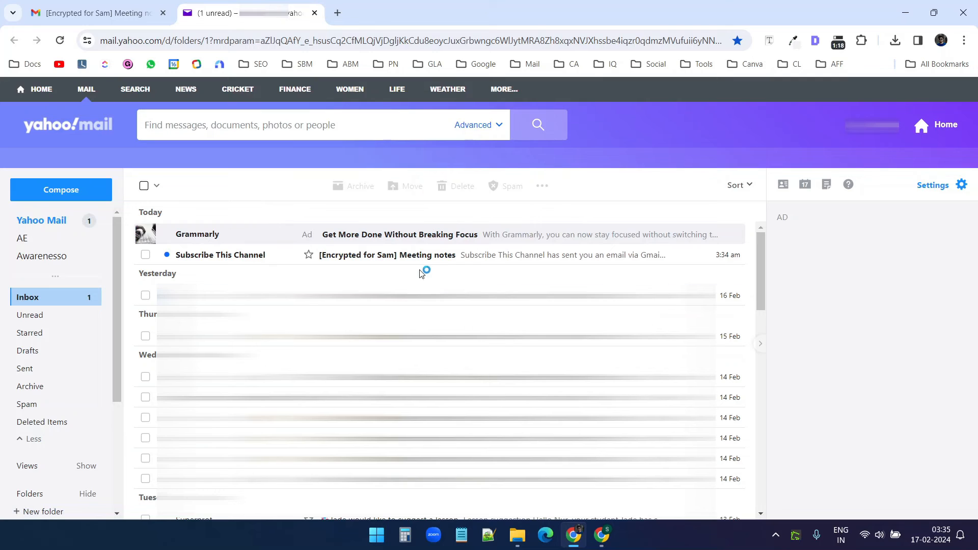
Step: Open the Meeting notes message in Yahoo Mail and follow View the email to Gmail
click(387, 255)
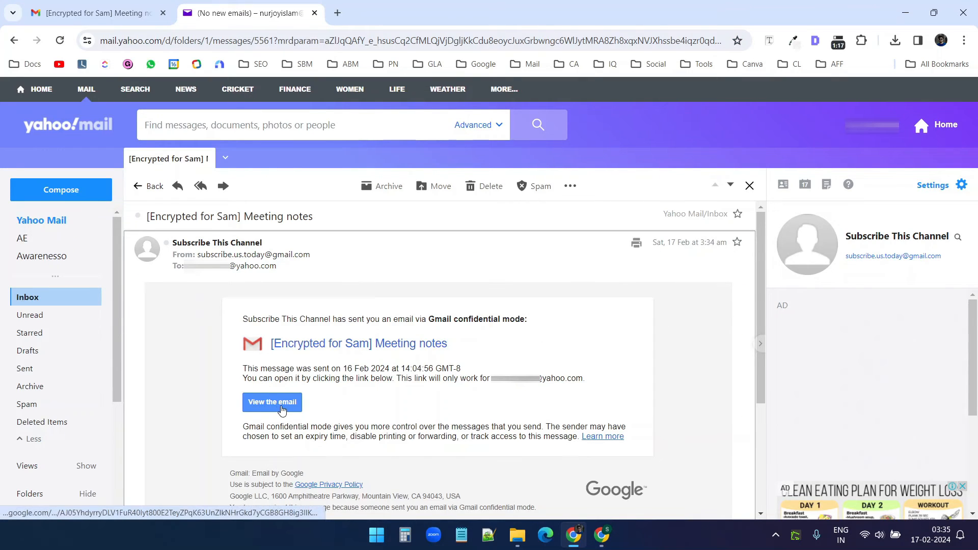
click(272, 403)
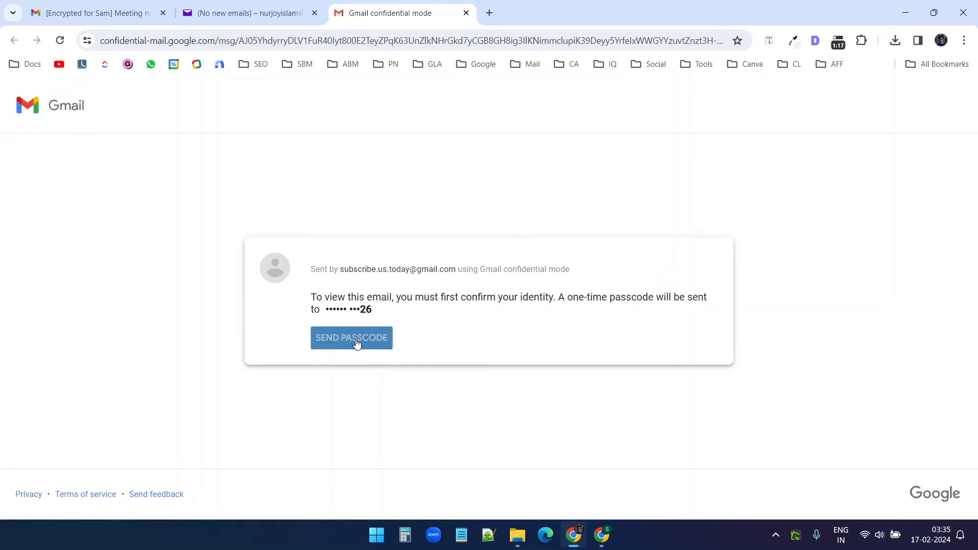
click(351, 337)
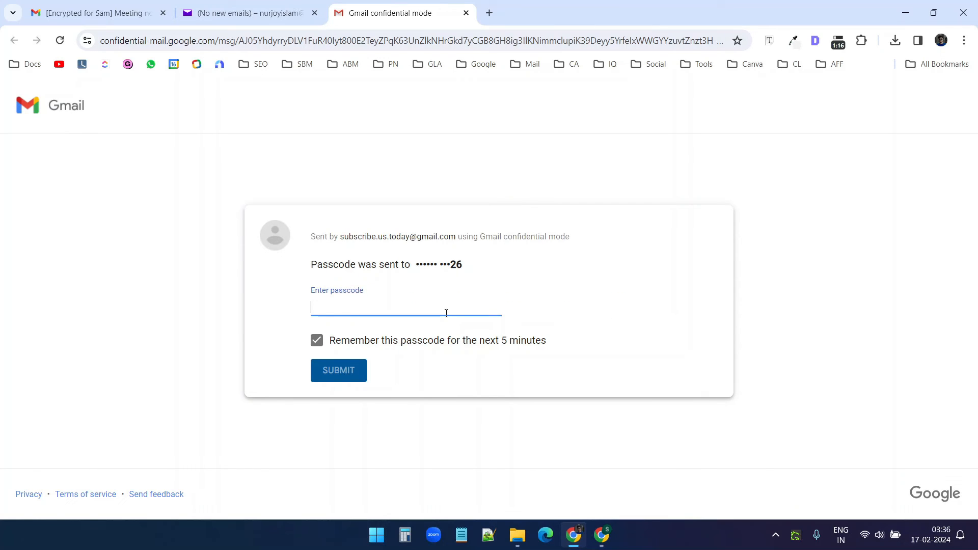
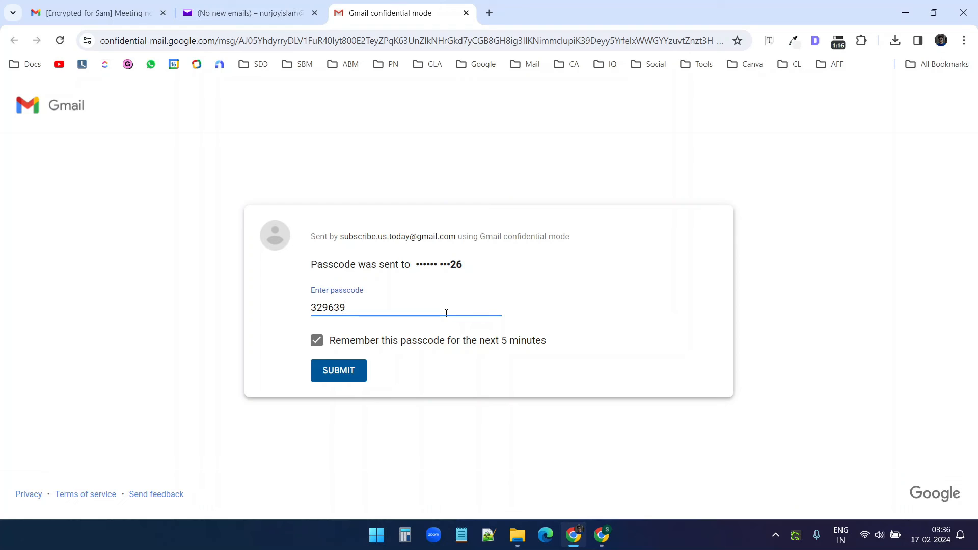
click(338, 371)
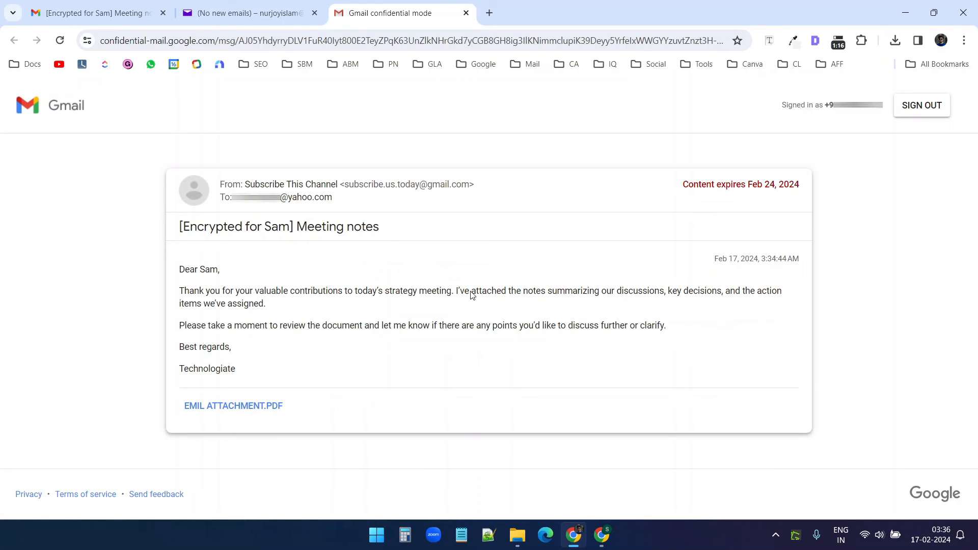
mouse_move(213, 417)
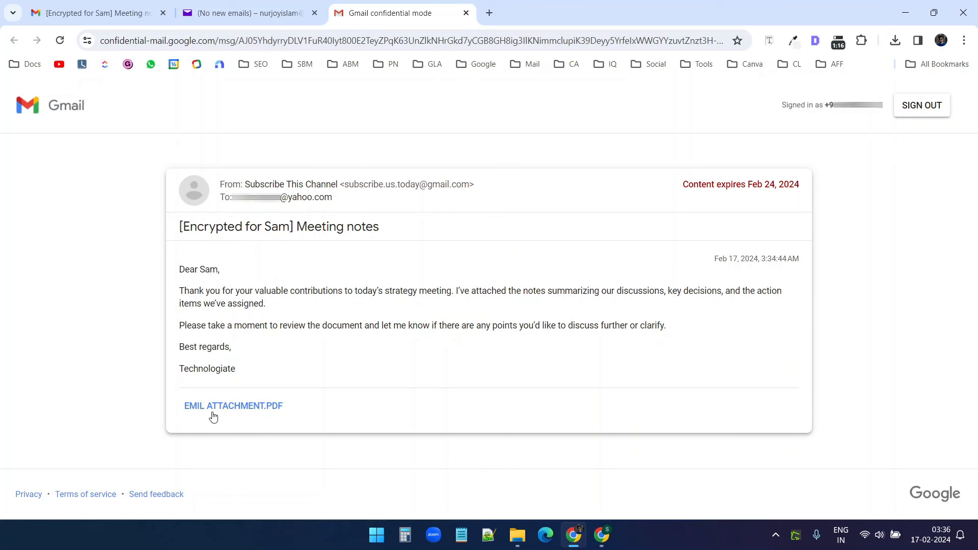
click(233, 405)
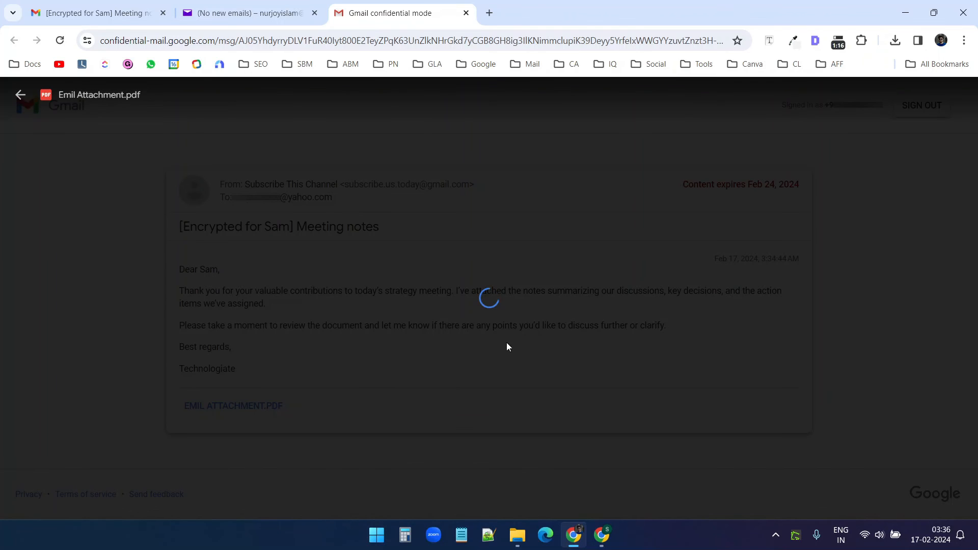
click(233, 406)
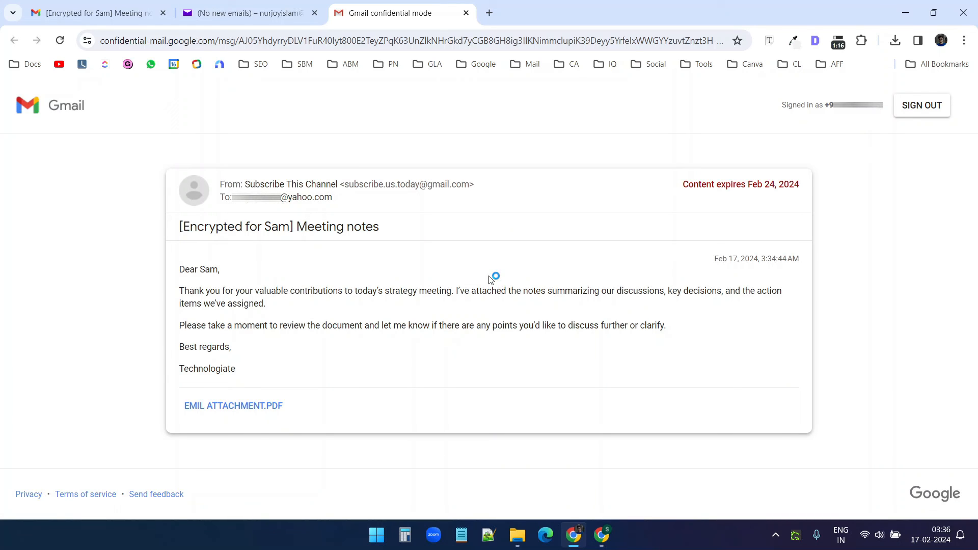
click(248, 14)
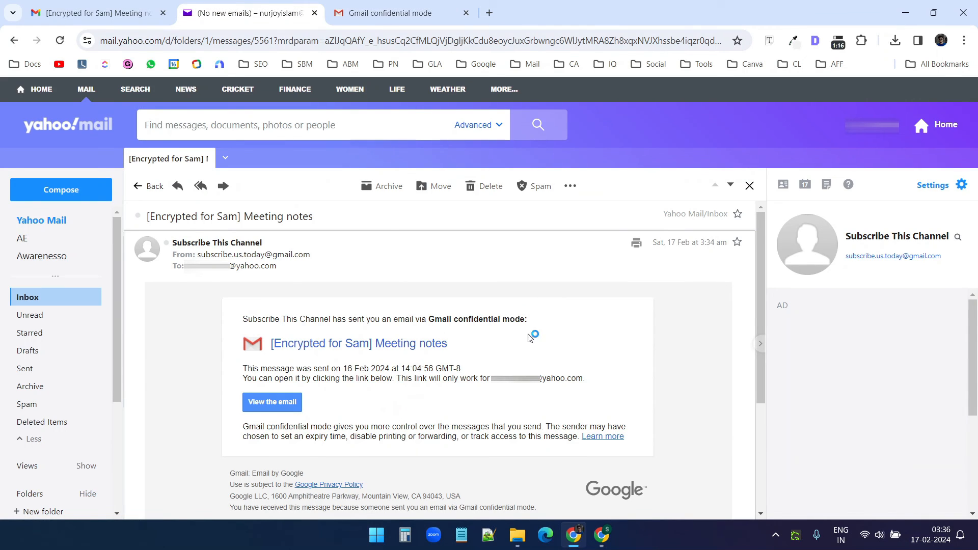
scroll(down, 3)
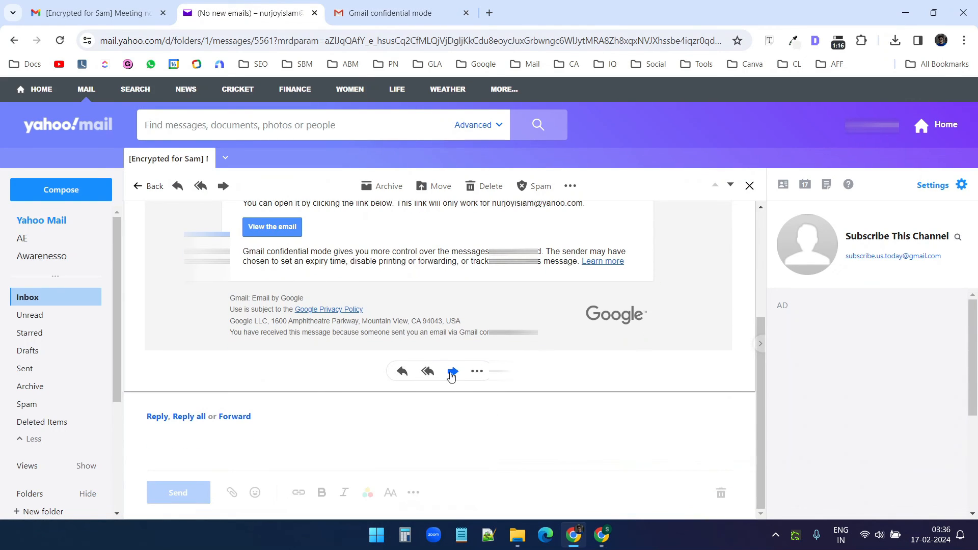
scroll(up, 3)
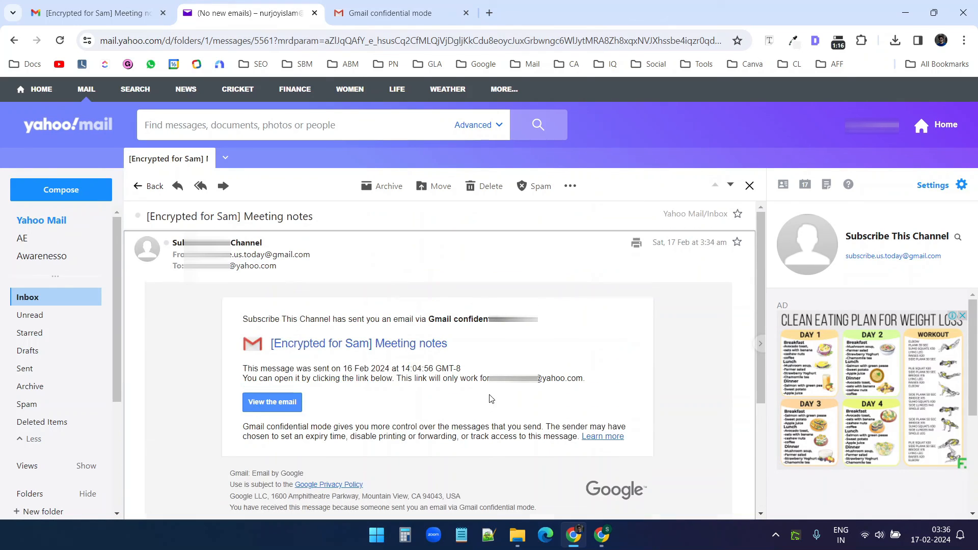